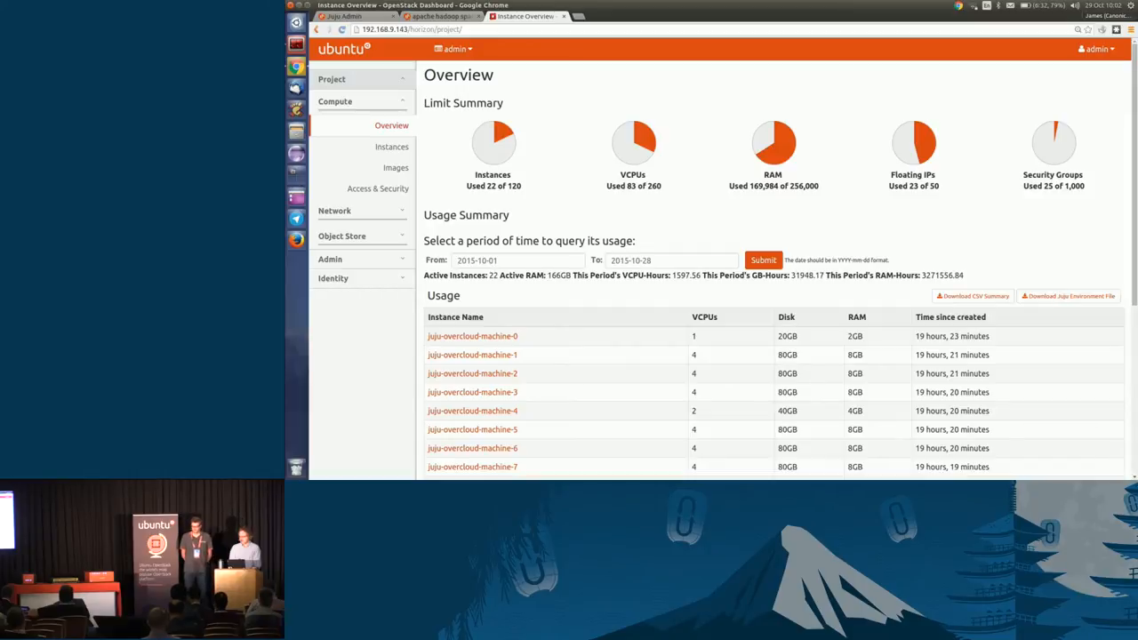
mouse_move(851, 211)
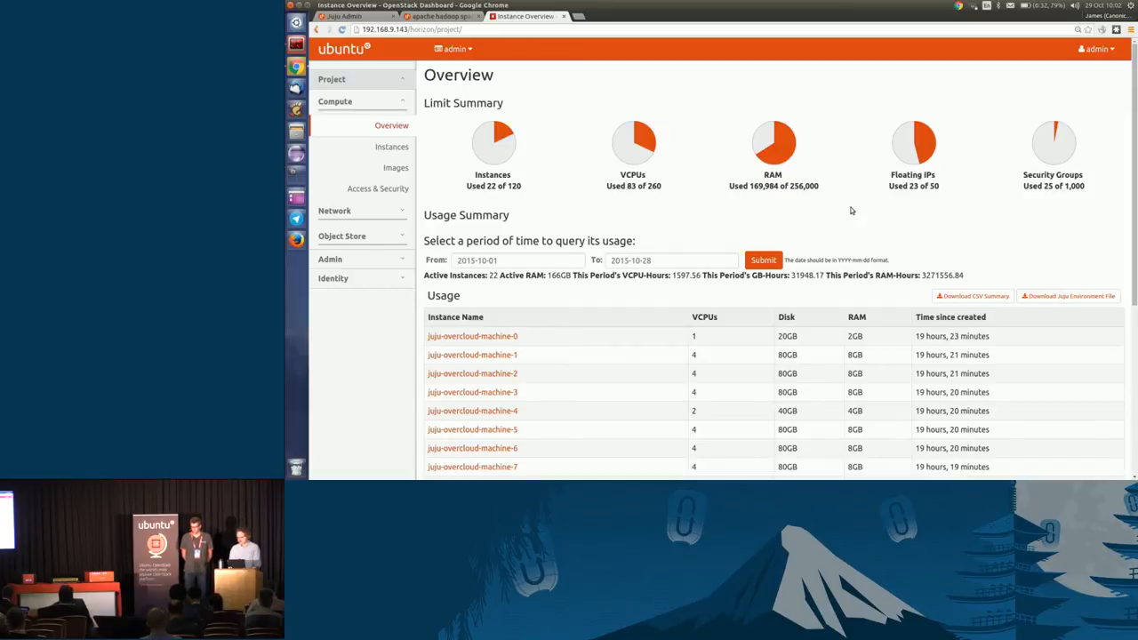
mouse_move(743, 215)
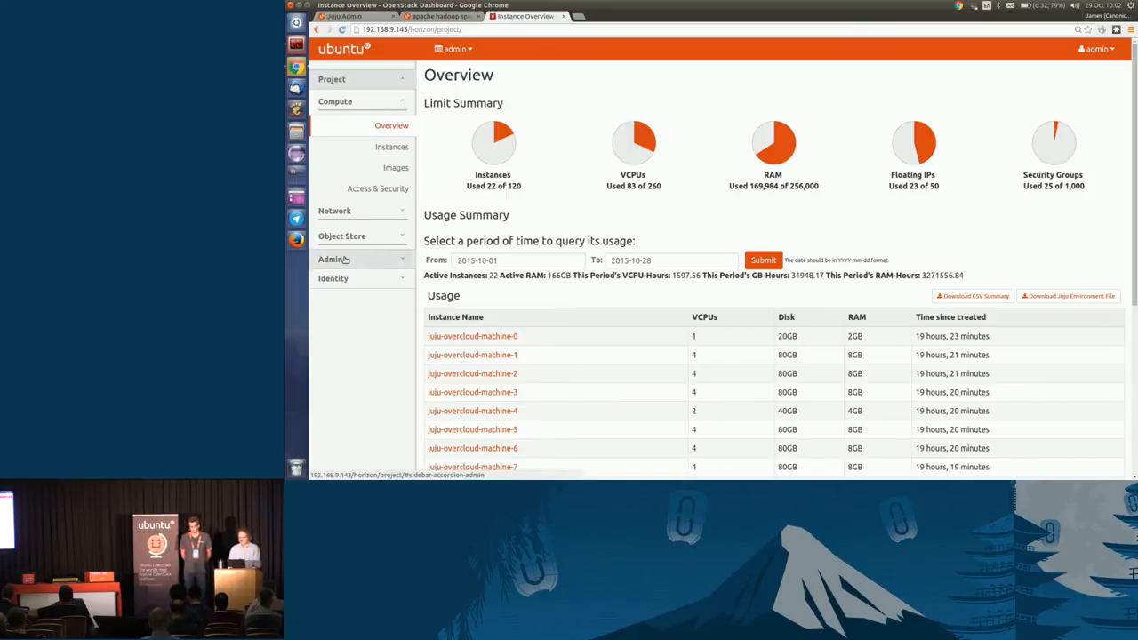
Expand the Admin section of the sidebar and go to System > Hypervisors.
click(333, 259)
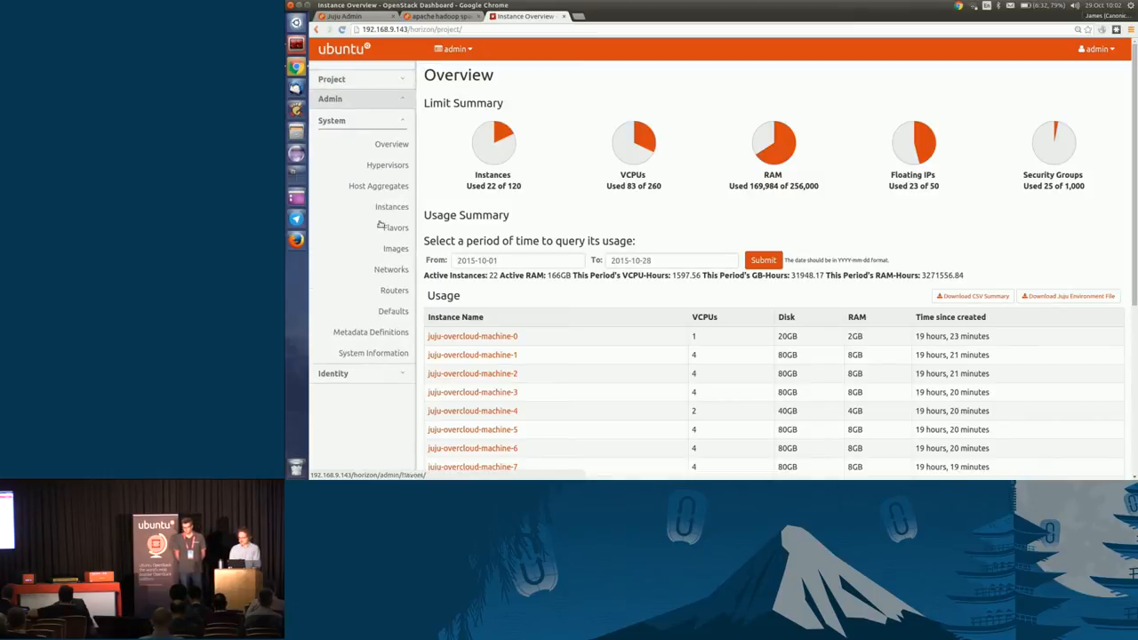
click(387, 165)
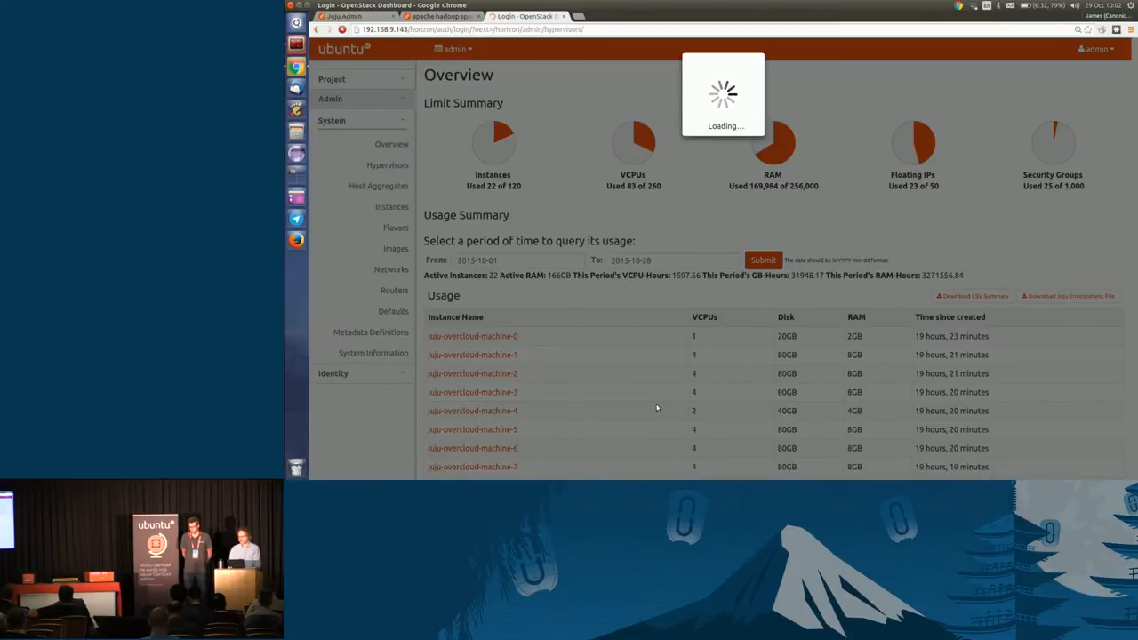
mouse_move(566, 430)
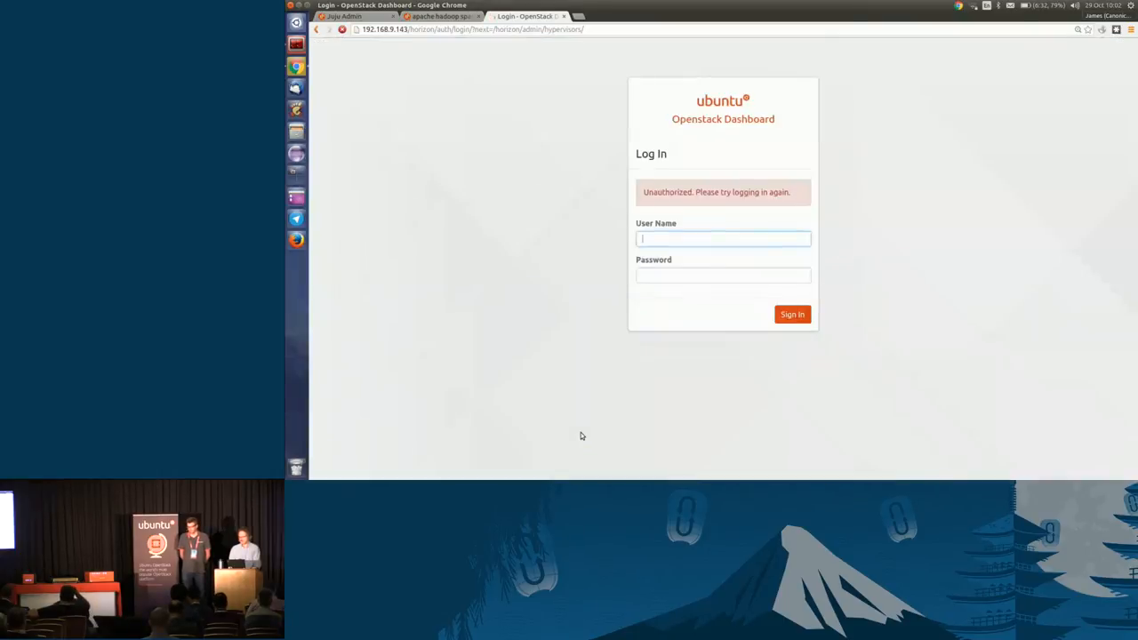
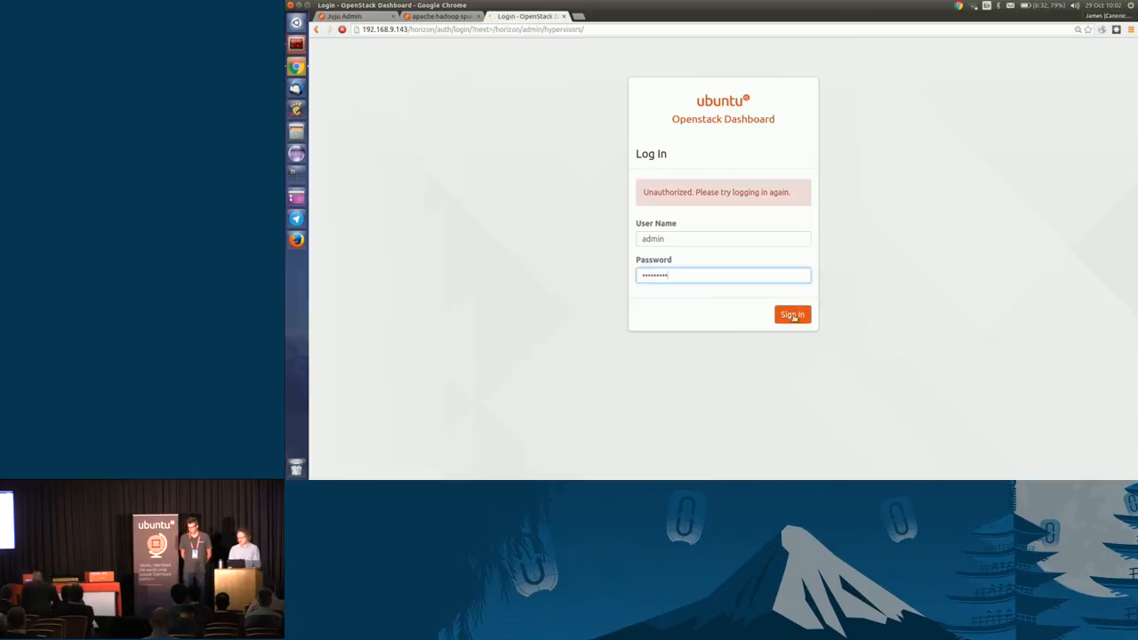
Sign in again with user name 'admin' and its password.
click(791, 314)
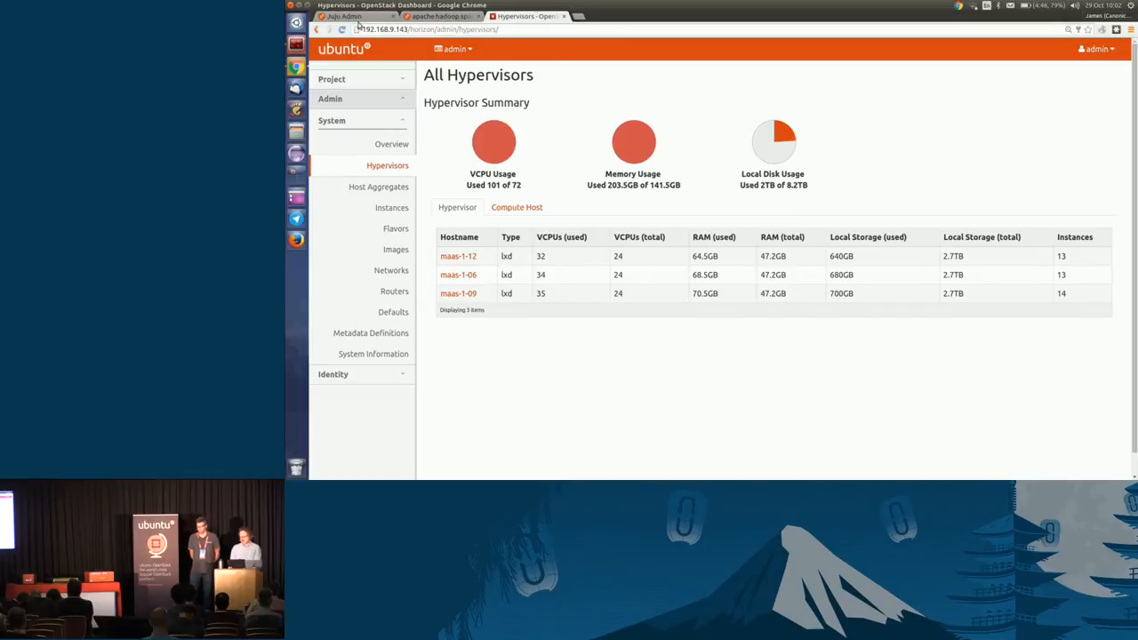
mouse_move(372, 10)
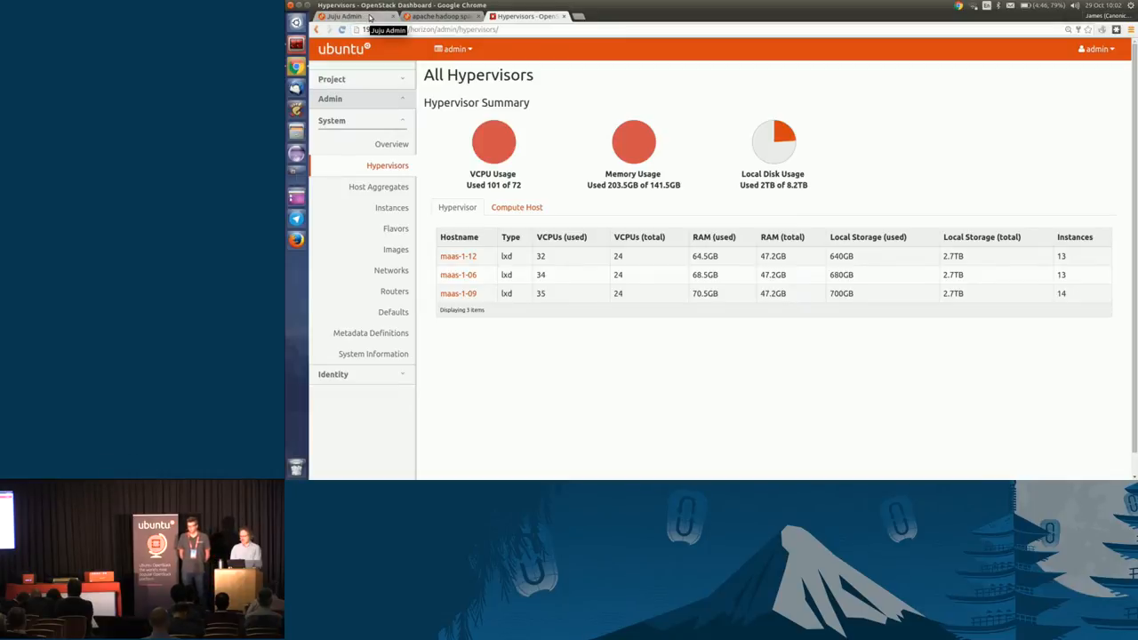
Review the three LXD hosts in All Hypervisors, then switch to the Juju Admin tab.
click(341, 16)
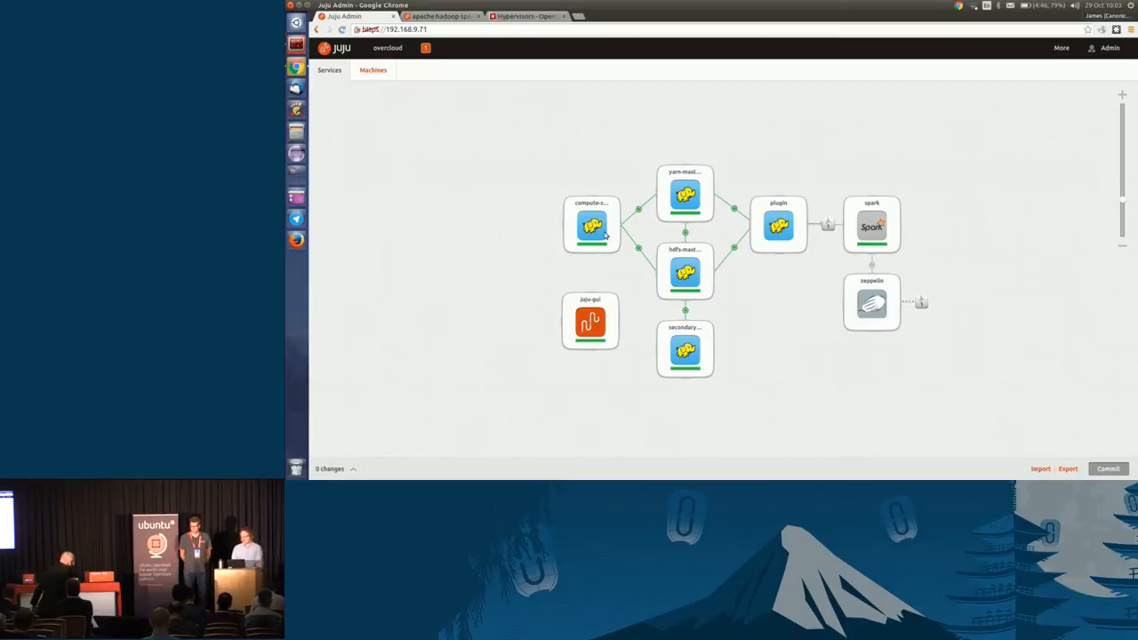
Select the compute-slave service on the Juju canvas, then return to the Hypervisors dashboard tab.
click(591, 225)
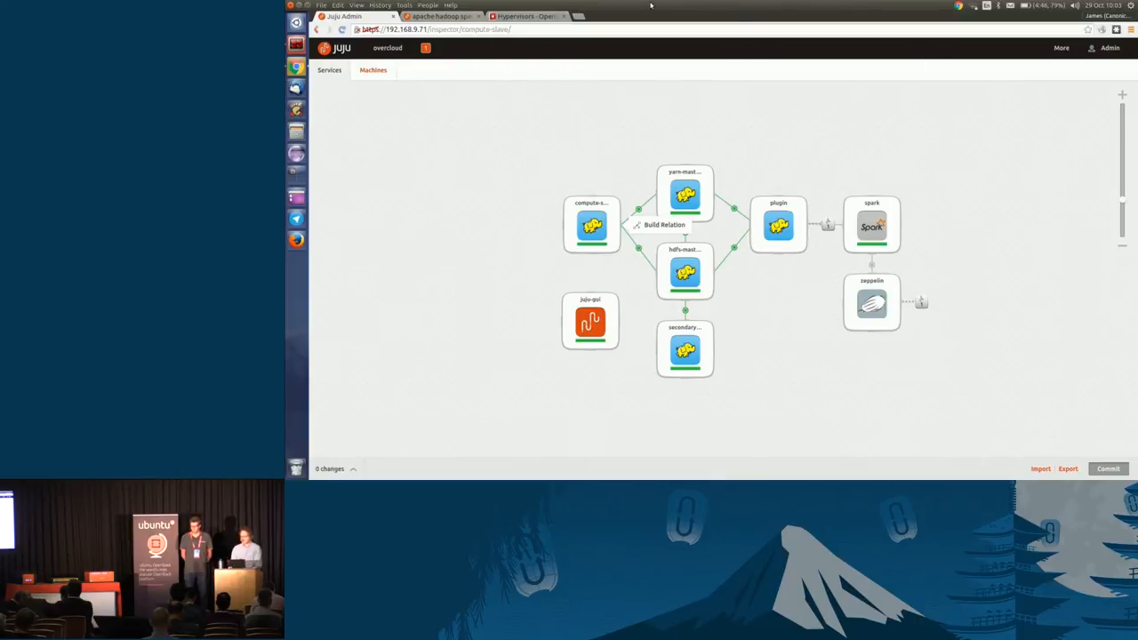
click(520, 16)
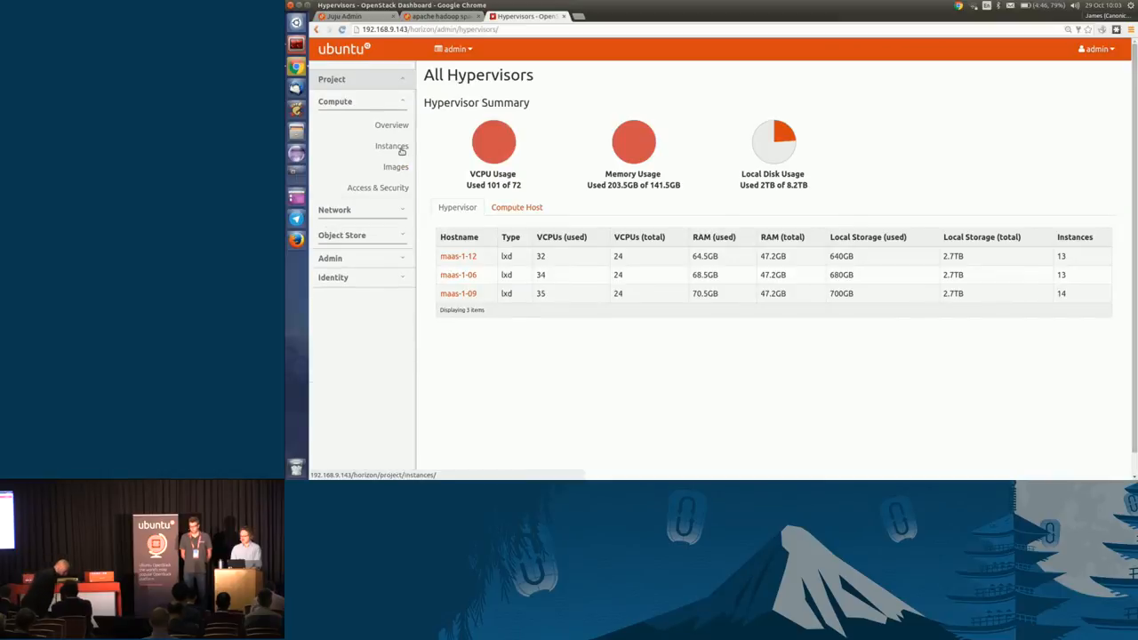
Open Project > Compute > Instances and scroll through the juju-overcloud machines.
click(392, 146)
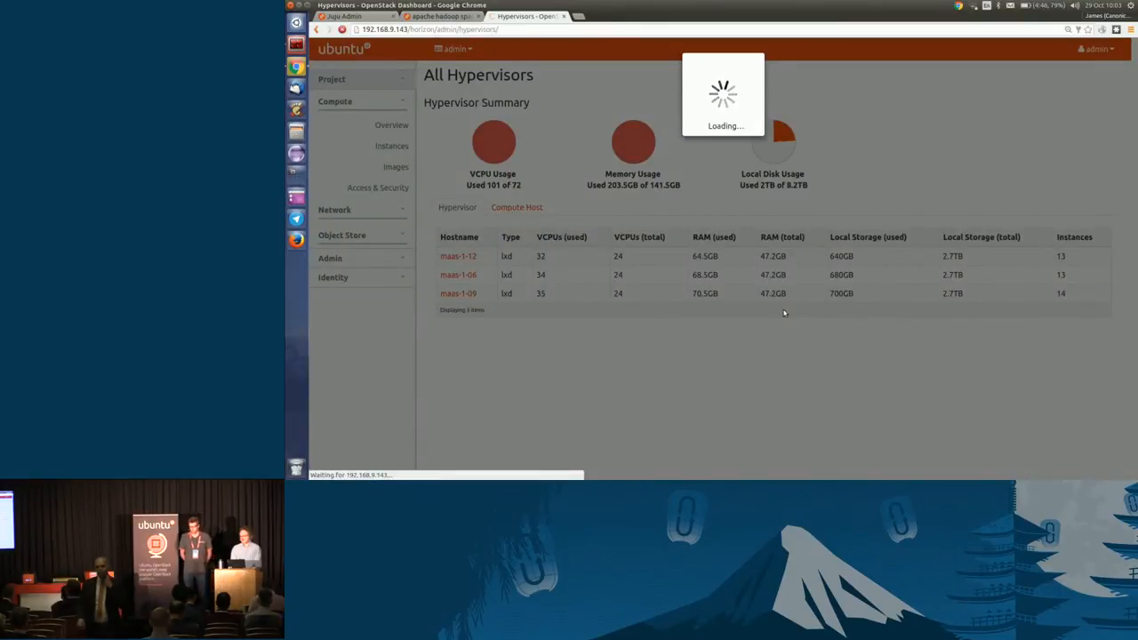
click(391, 146)
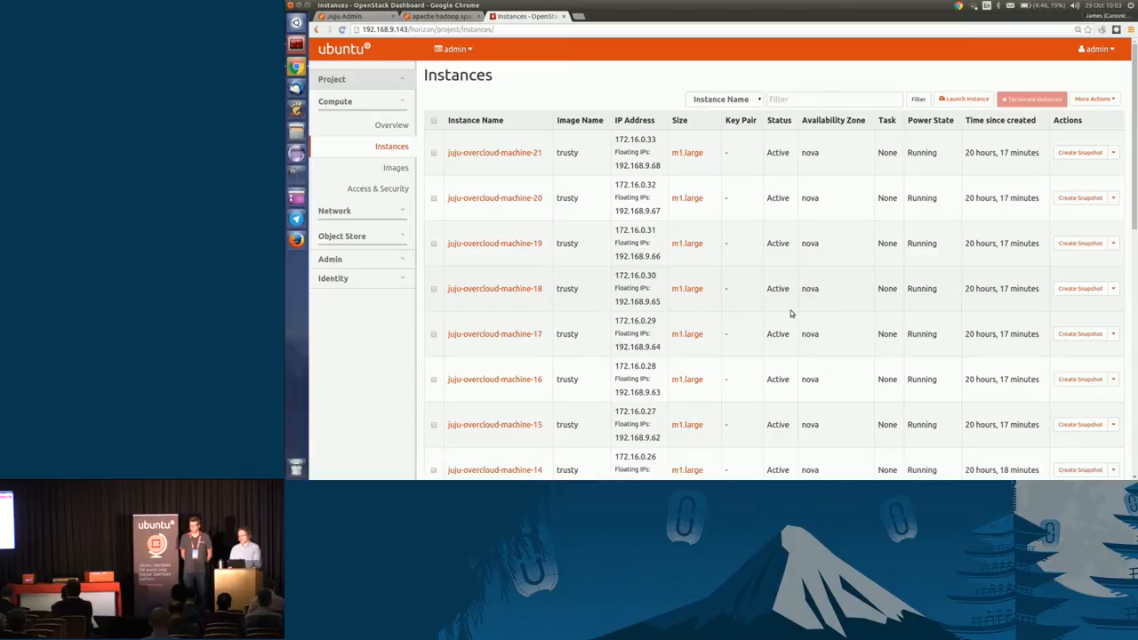
scroll(down, 3)
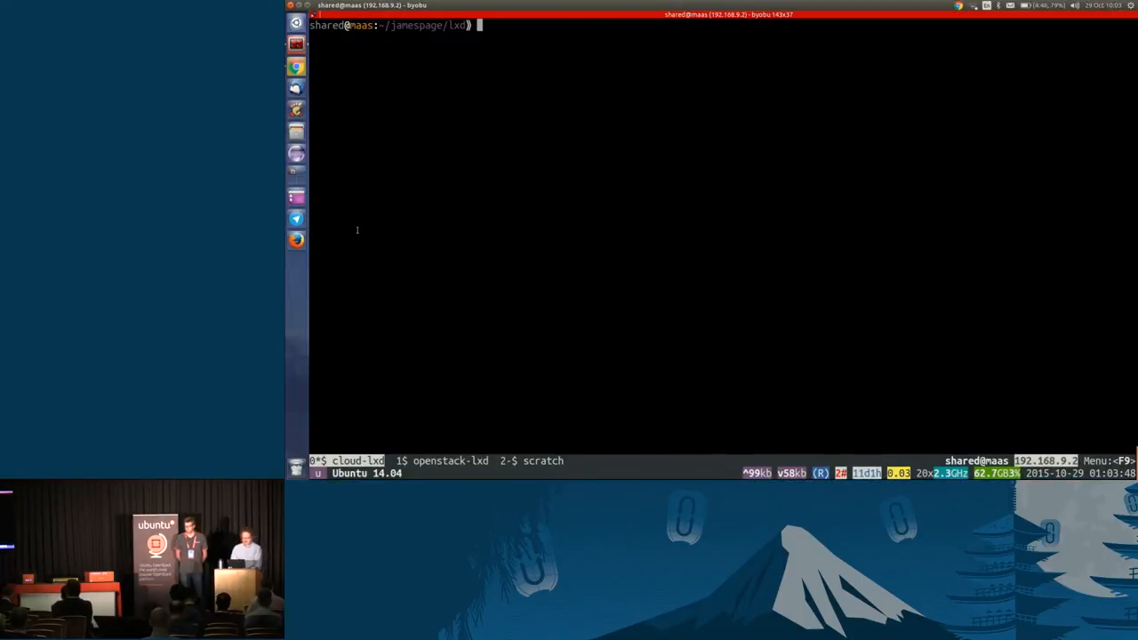
Enter 'juju status --format=ta' and scroll through the Hadoop and Spark services and units.
text(juju status)
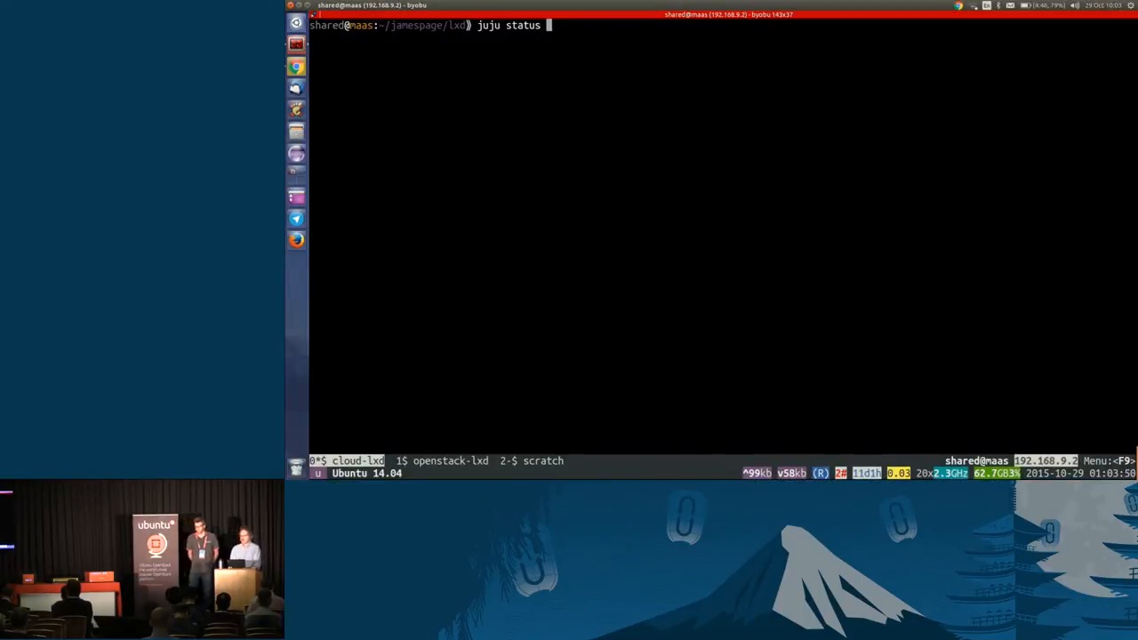
text(--format=ta)
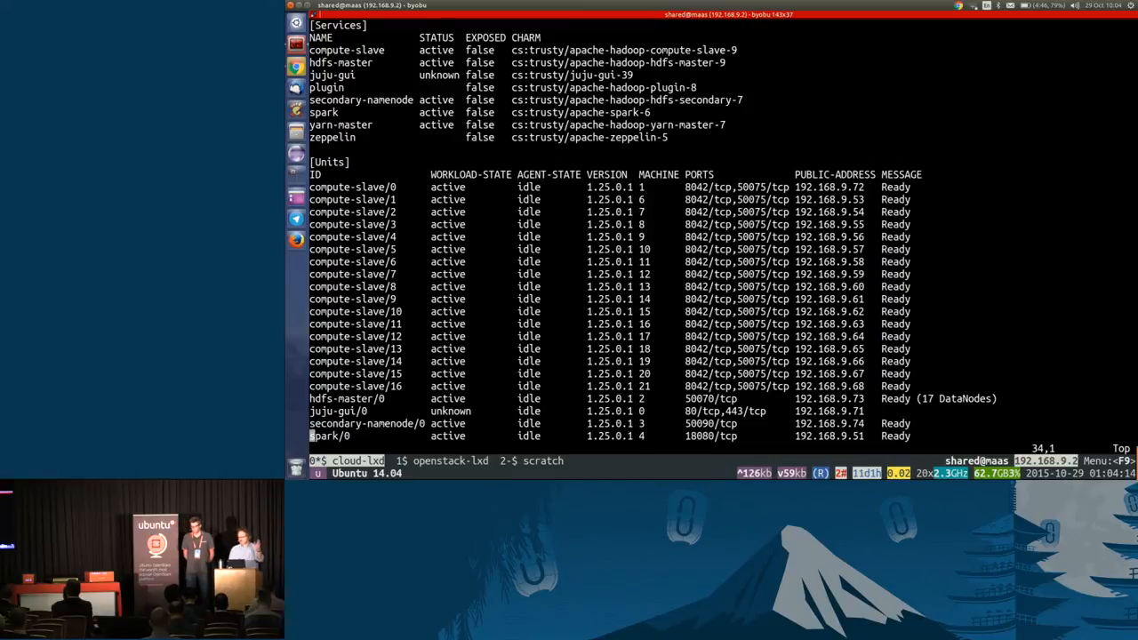
scroll(down, 3)
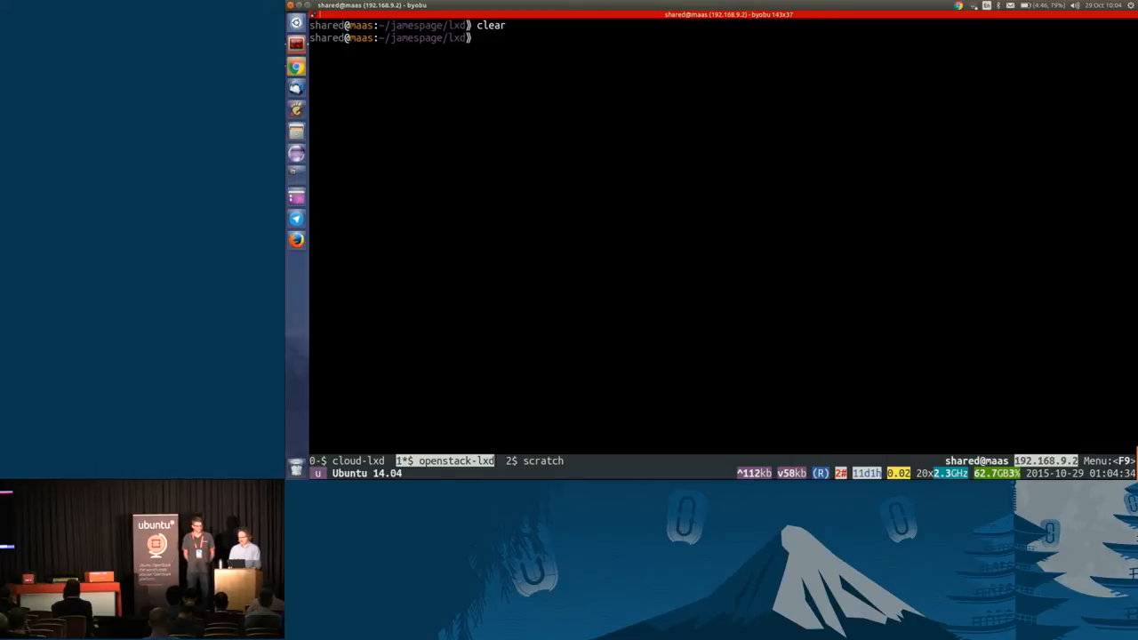
Run nova list to show the active juju-overcloud instances.
text(n)
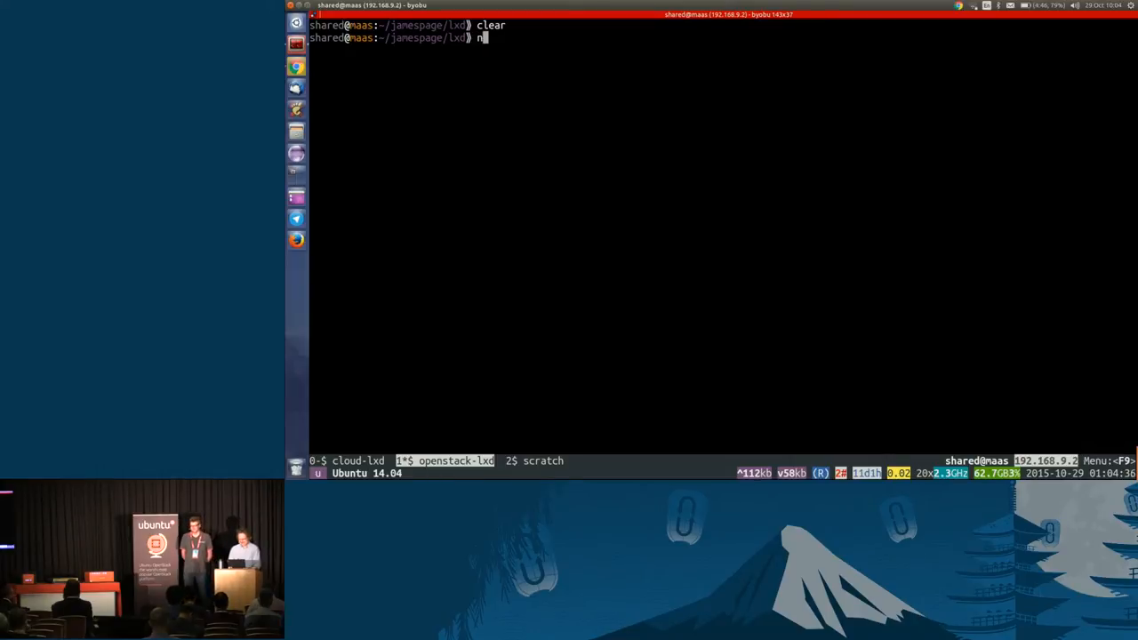
text(ova list)
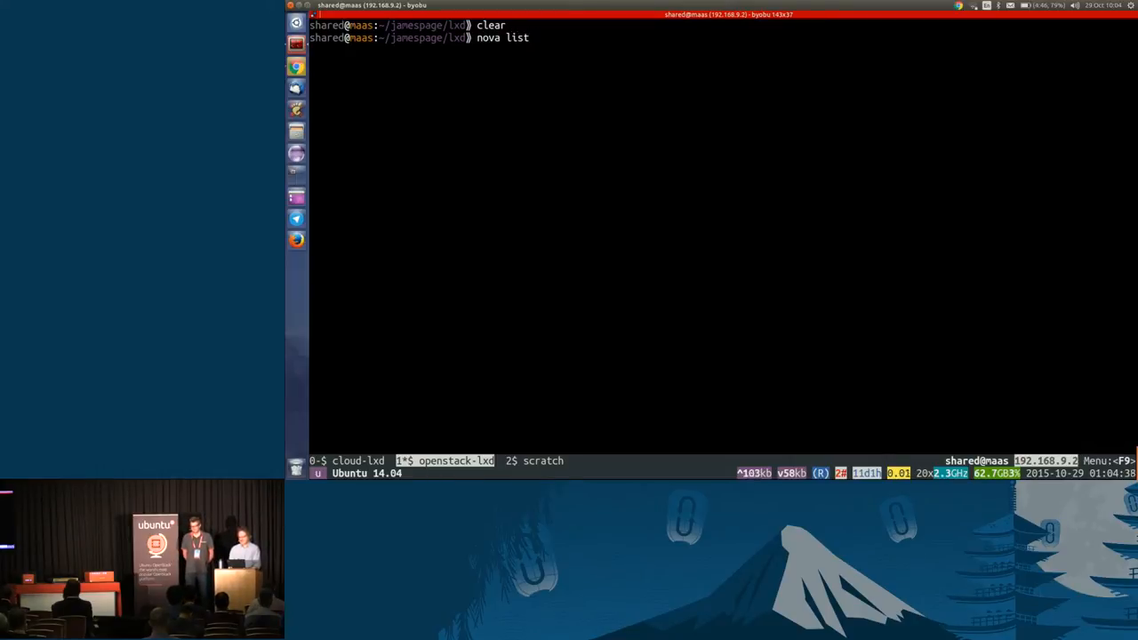
key(Return)
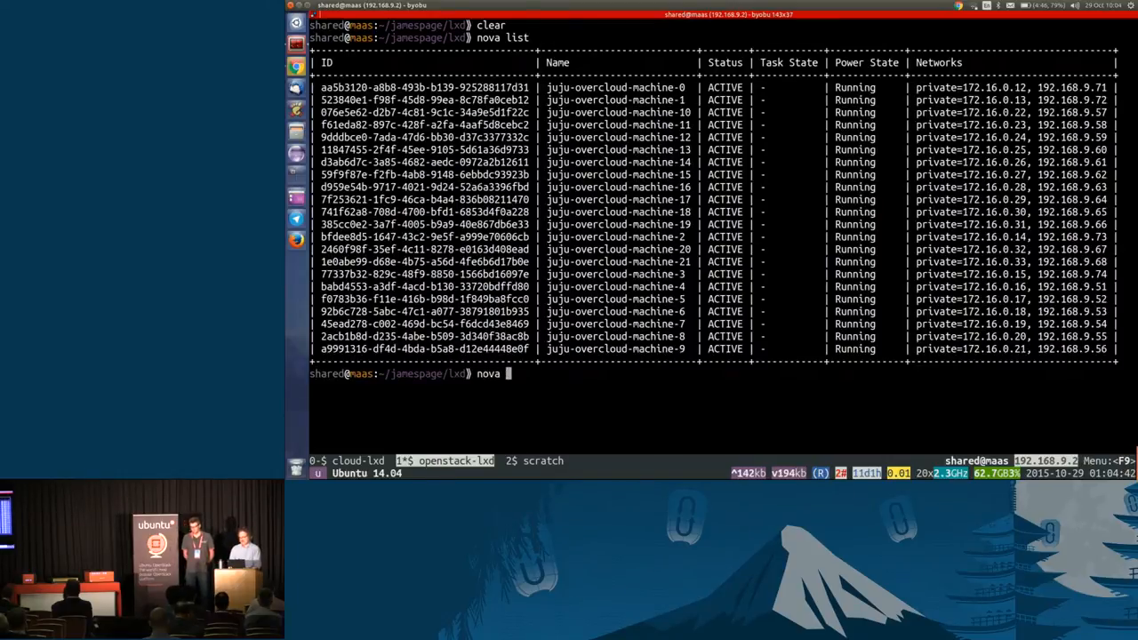
Type nova console-log for instance 2460f98f-35ef-4c11-8278-e0163d408ead.
text(console-)
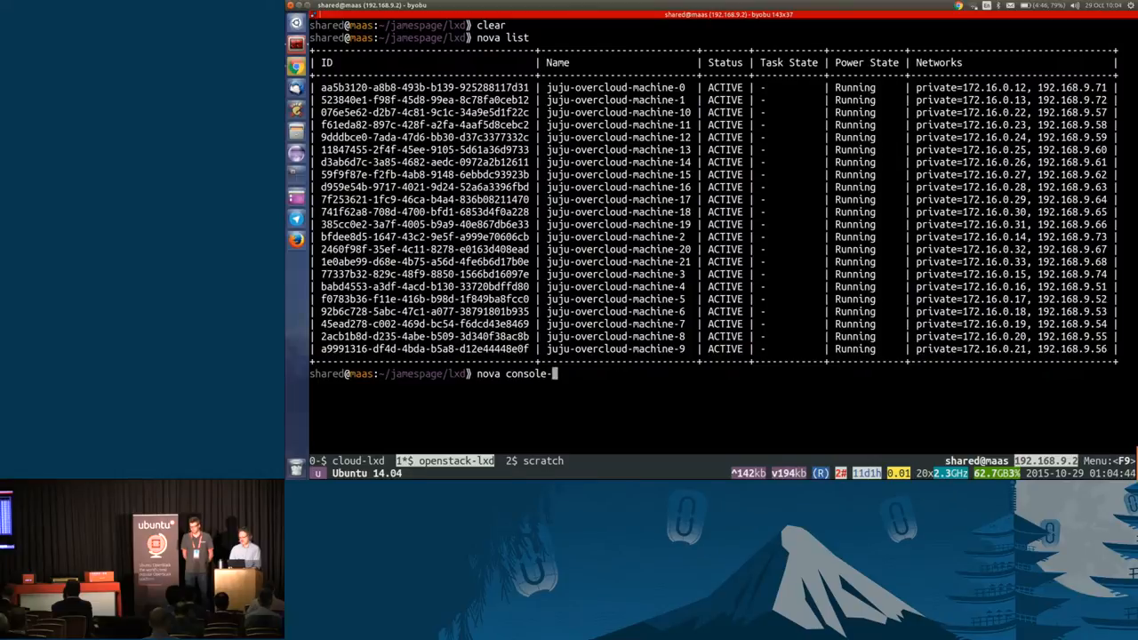
text(-log)
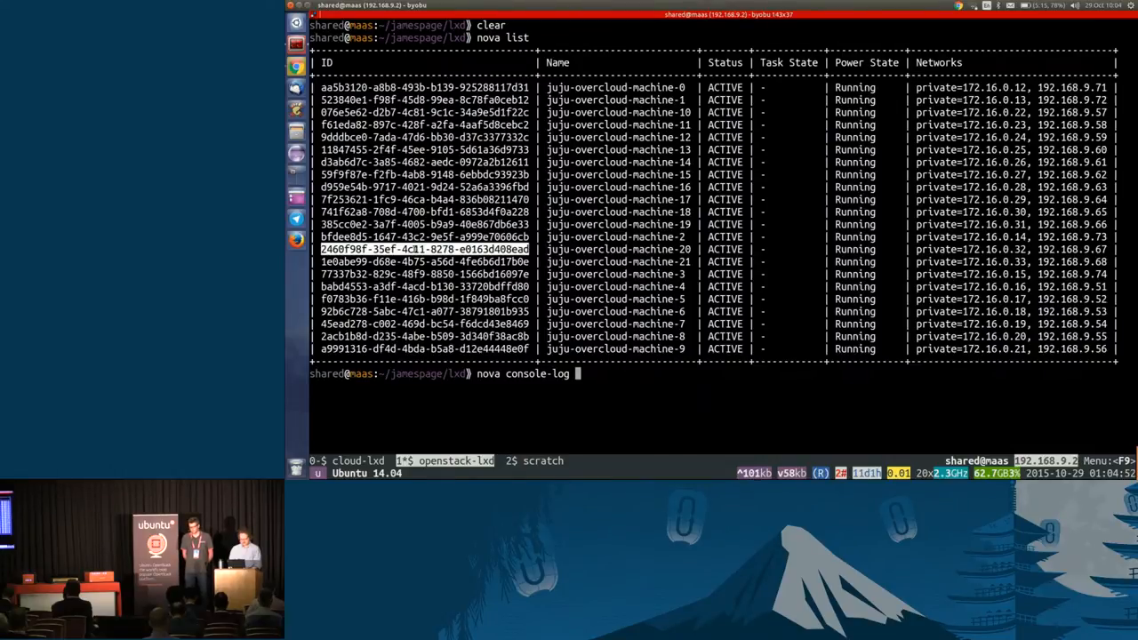
text(2460f98f-35ef-4c11-8278-e0163d408ead)
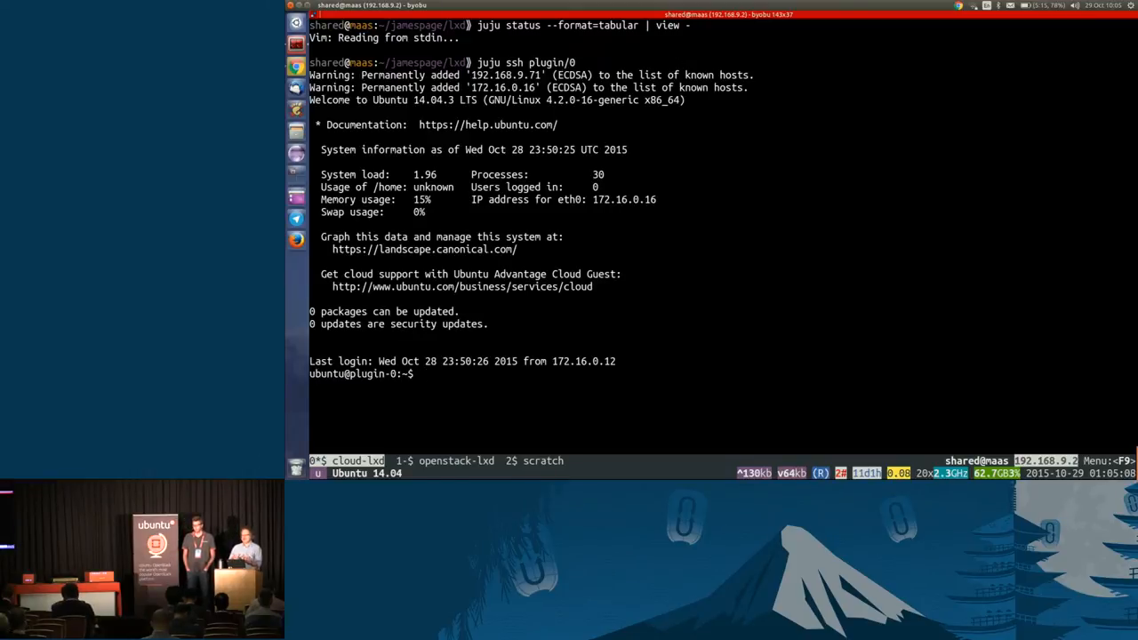
Run top on plugin/0, then enter ps -aef to list jujud and Java processes.
text(top)
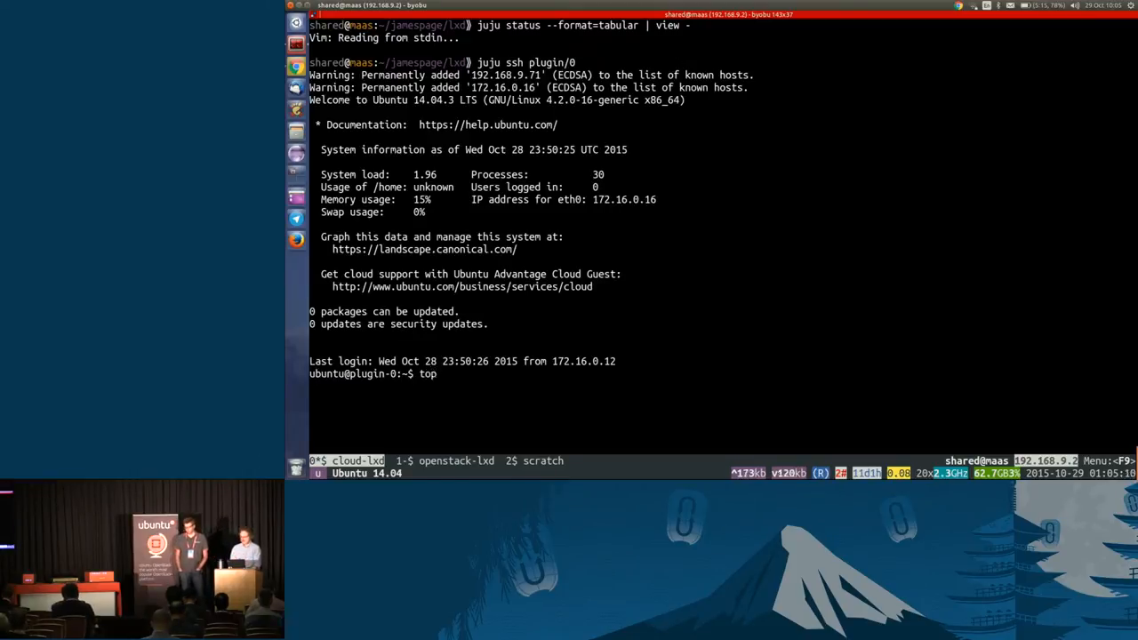
key(Return)
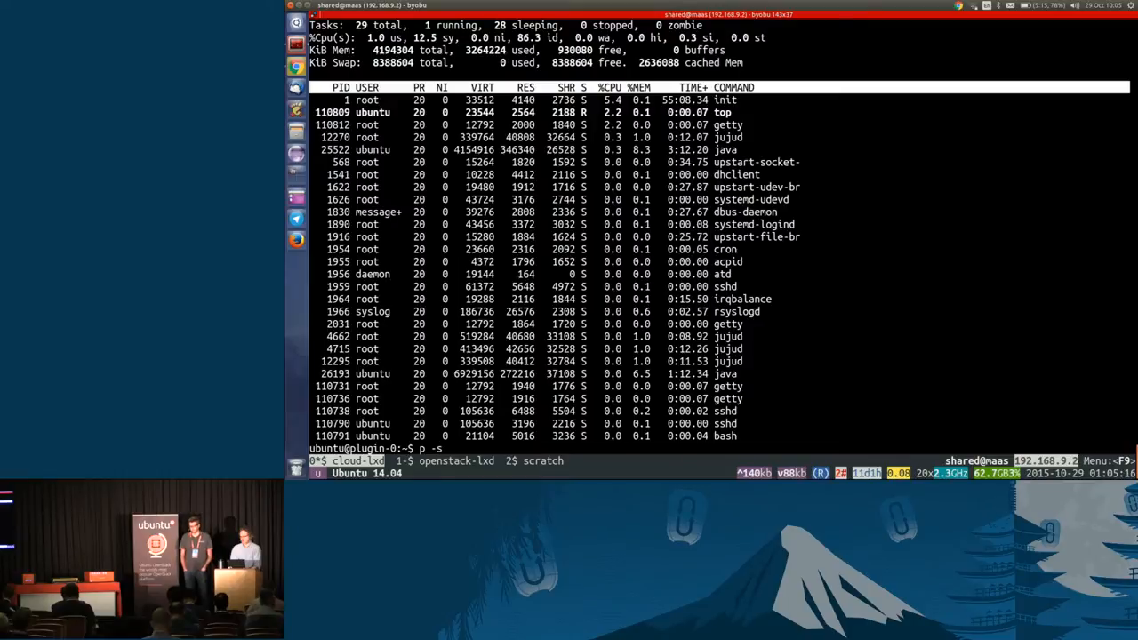
text(ps -aef)
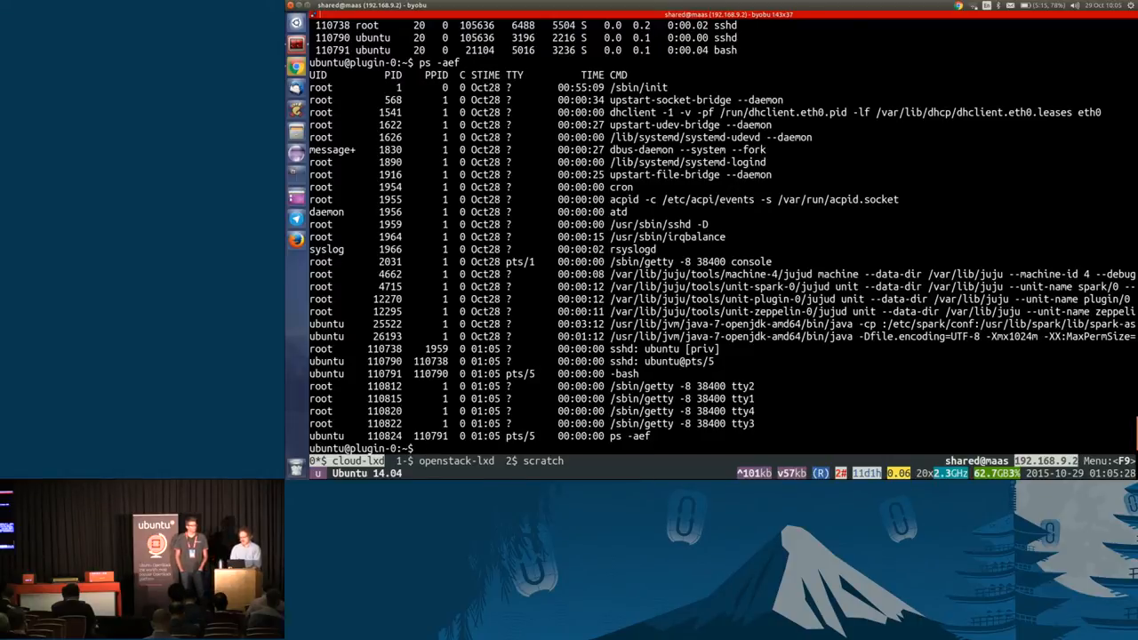
Display the machine's Xeon CPU details with cat /proc/cpuinfo.
text(cat /rp)
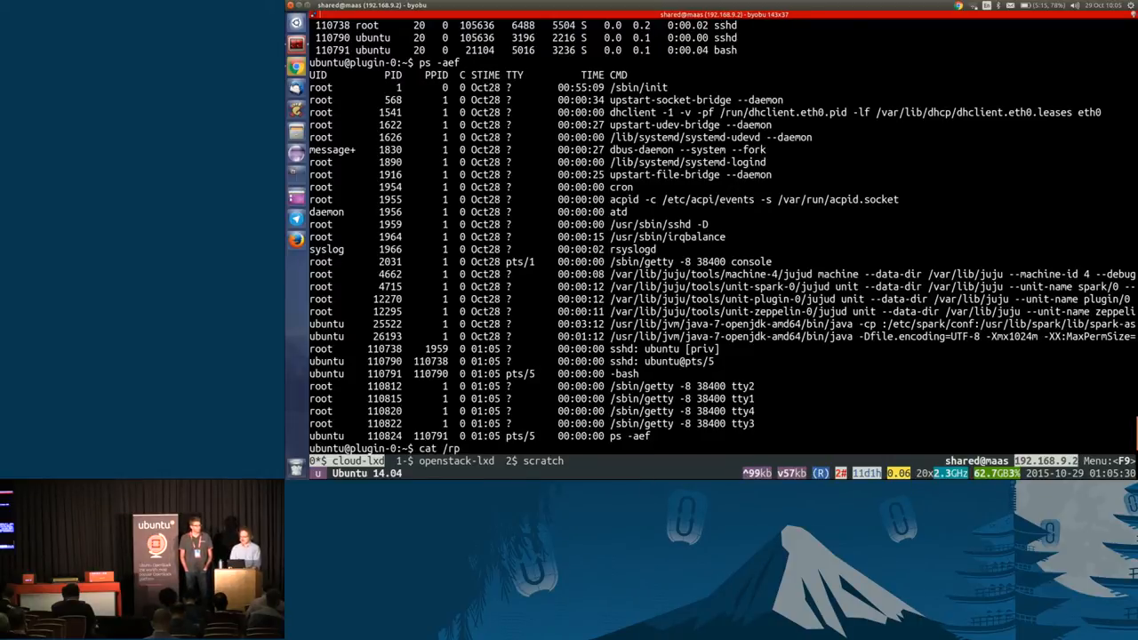
text(/proc/cpuinfo)
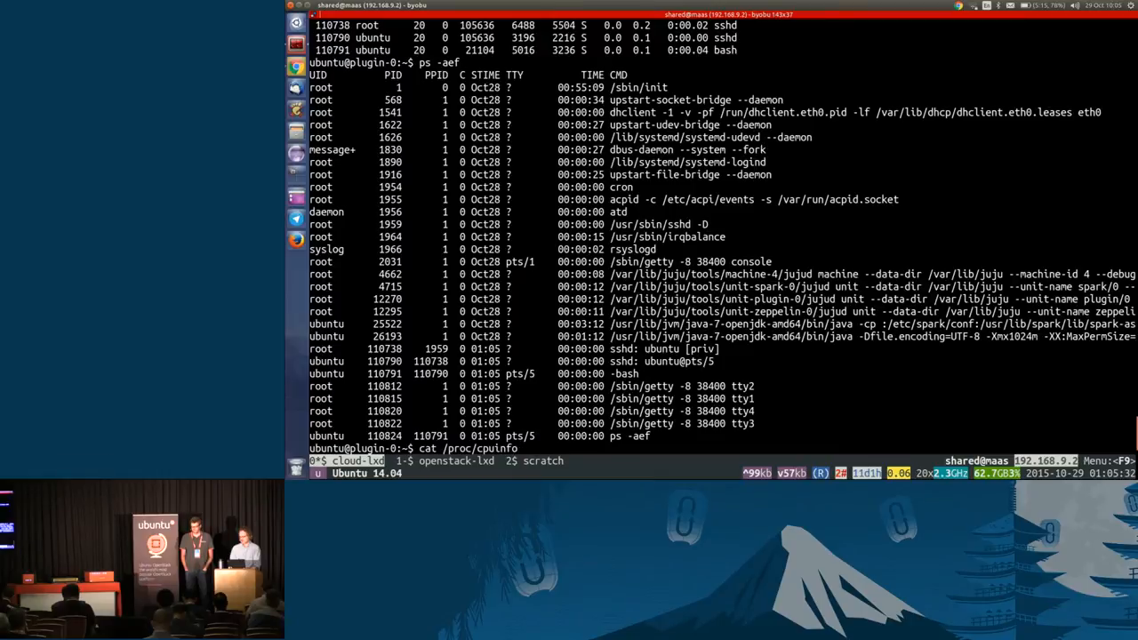
key(Return)
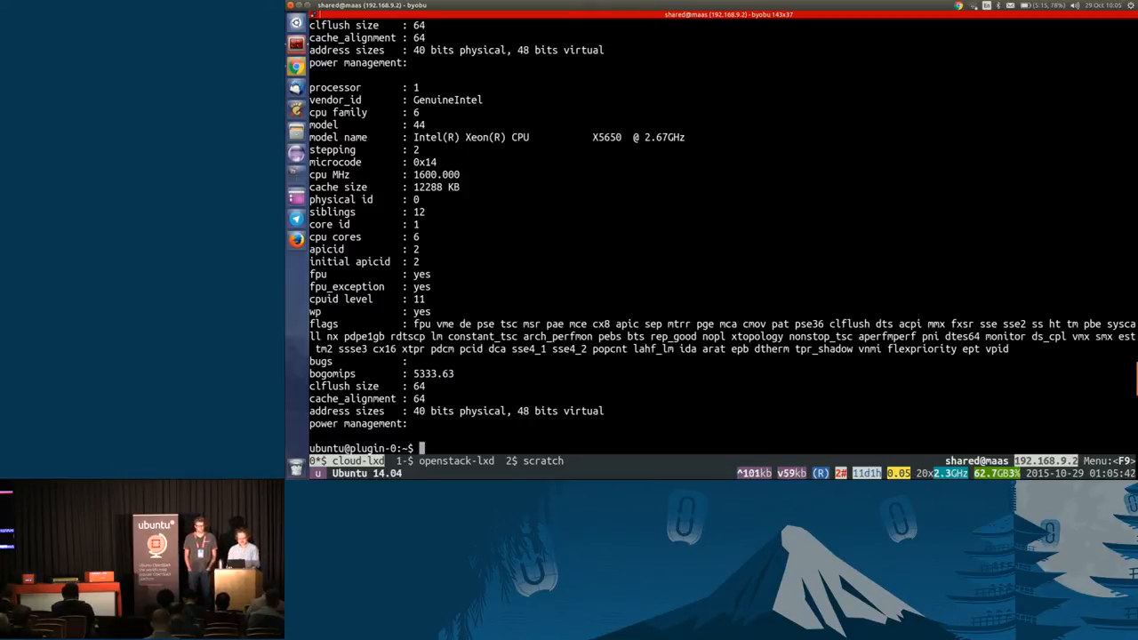
Launch the SparkPi example job with ./sparkpi.sh.
text(./)
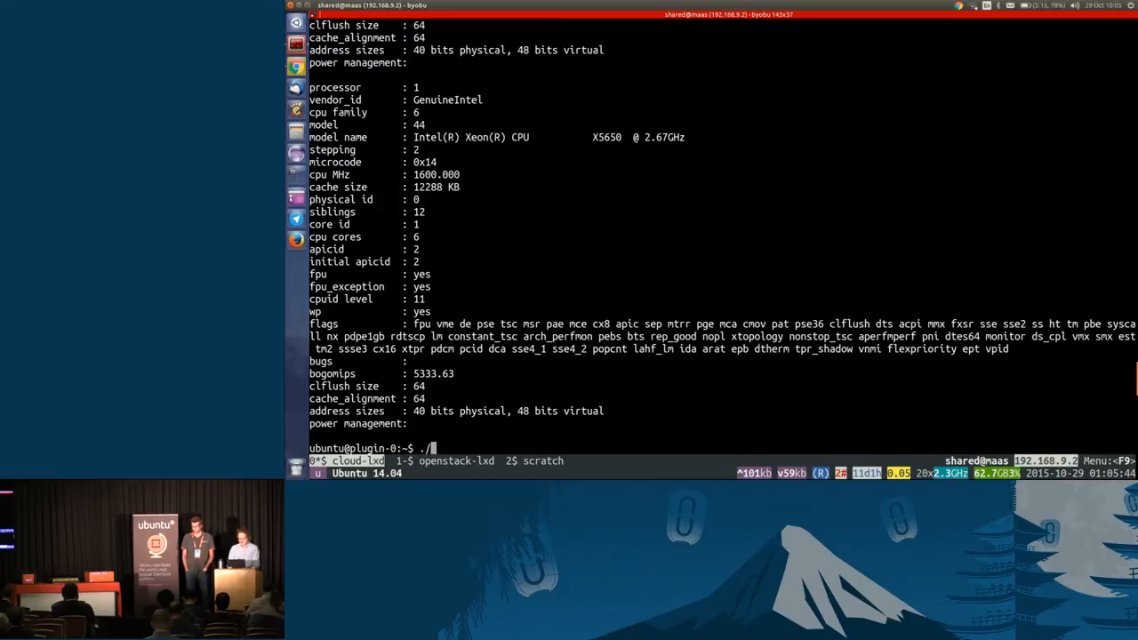
text(sparkpi.sh)
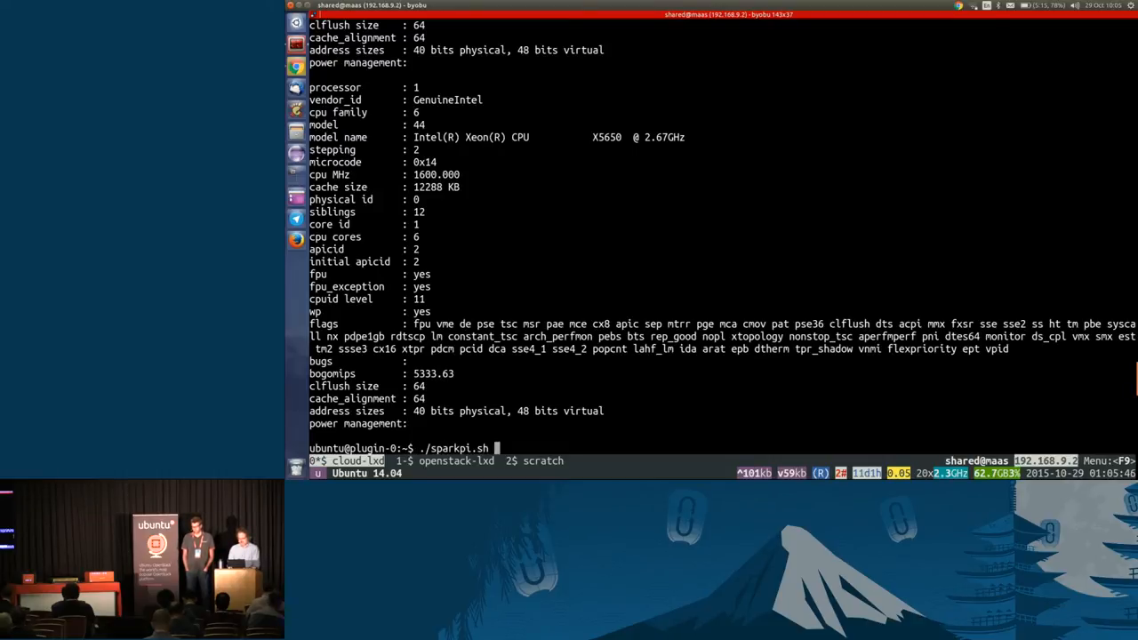
key(Return)
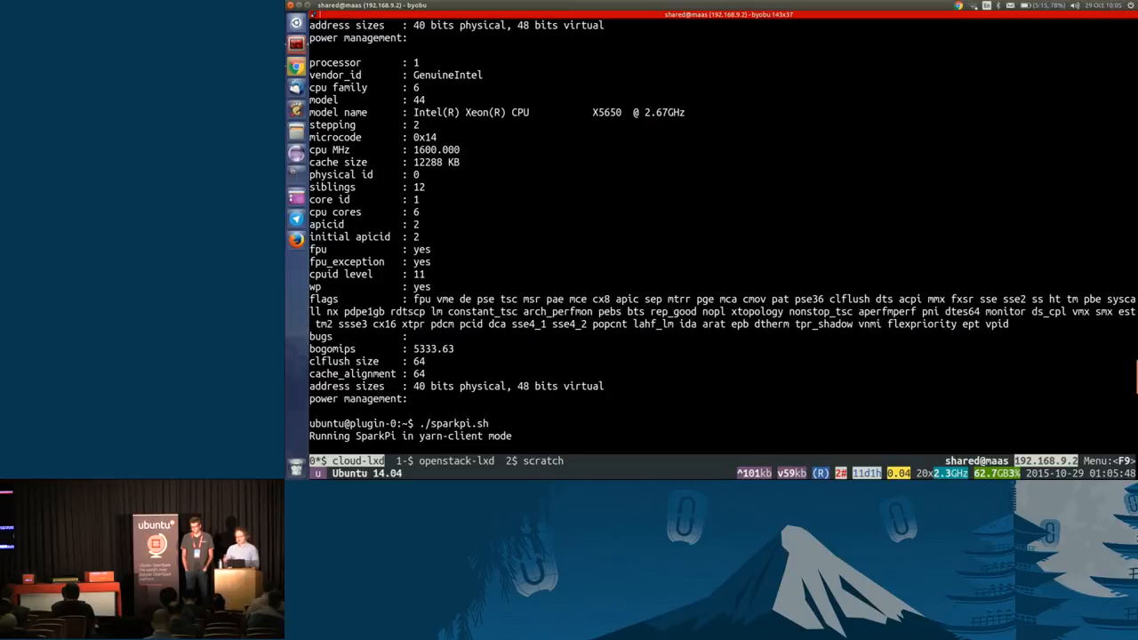